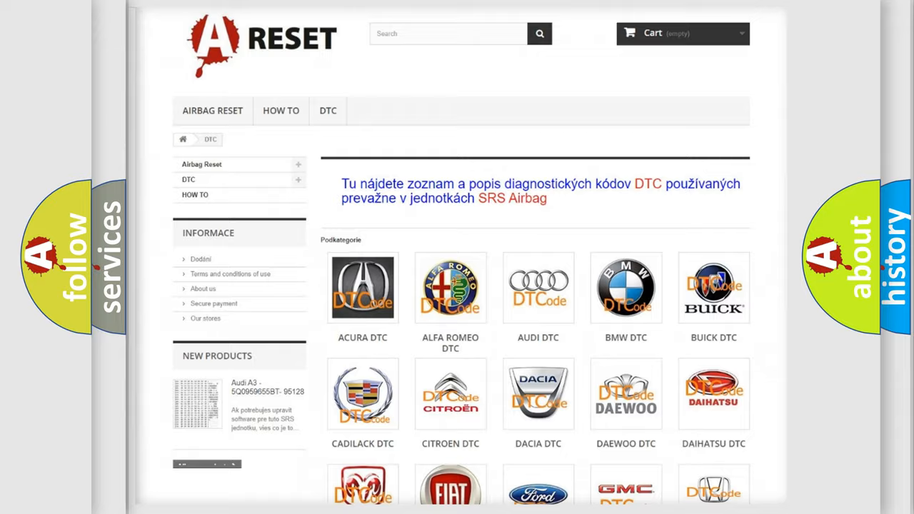
- Open the Jeep DTC tile and scroll through its code subcategory list, then back up
{"action": "scroll", "scroll_direction": "down", "scroll_amount": 3}
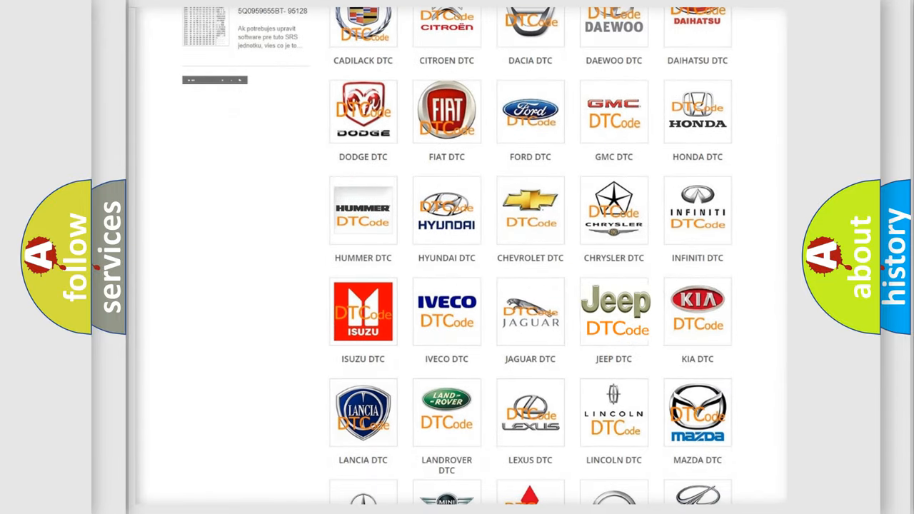
{"action": "left_click", "coordinate": [614, 311]}
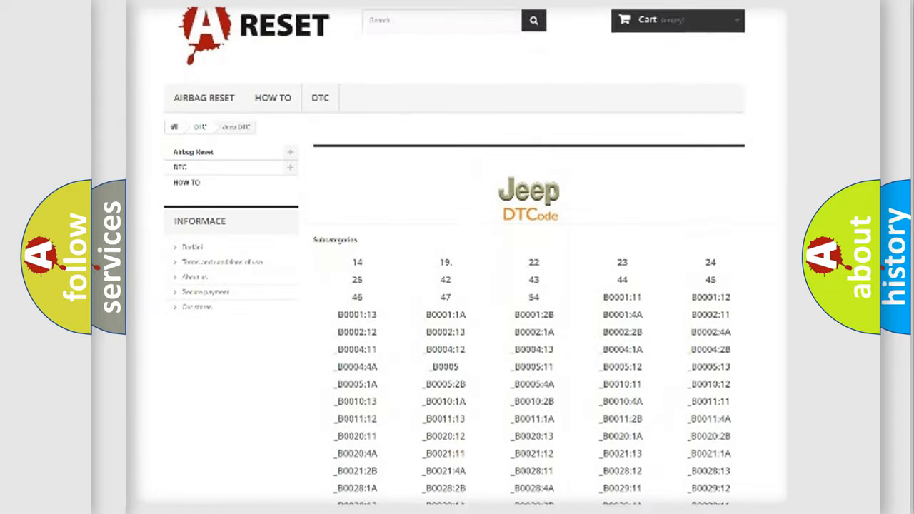
{"action": "scroll", "scroll_direction": "down", "scroll_amount": 3}
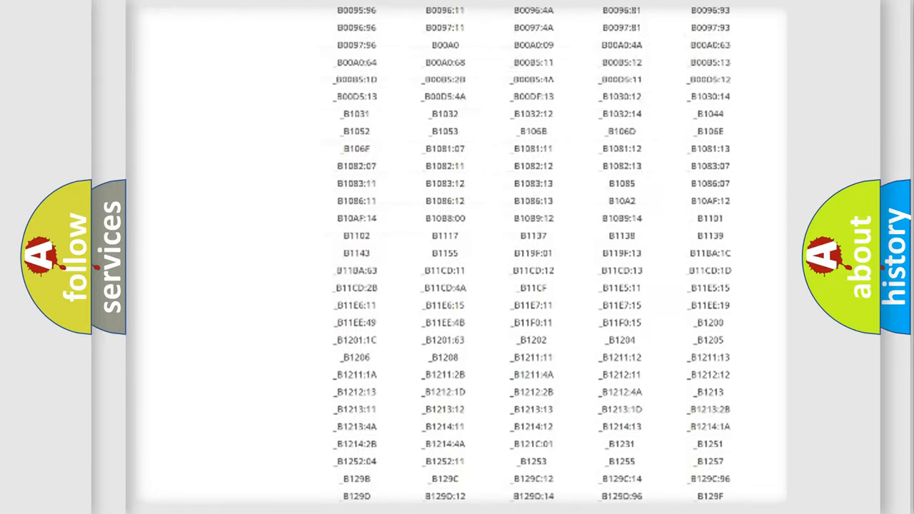
{"action": "scroll", "scroll_direction": "up", "scroll_amount": 3}
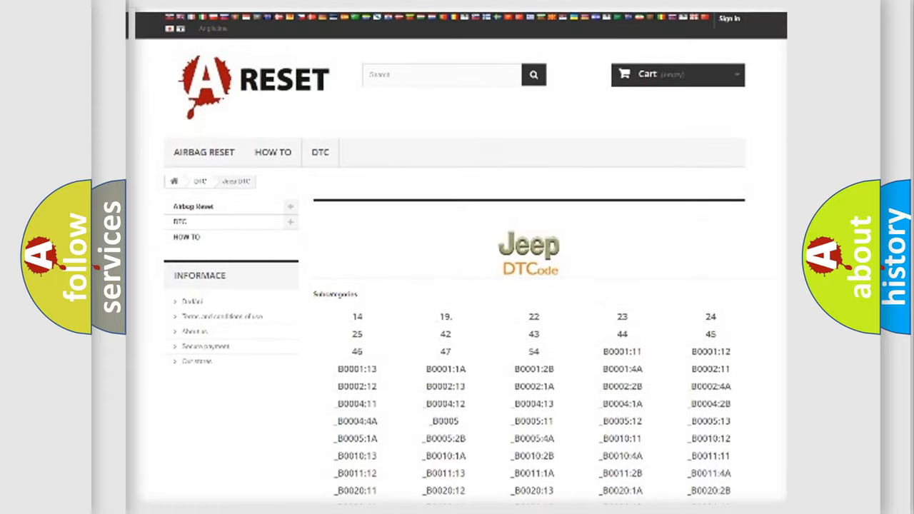